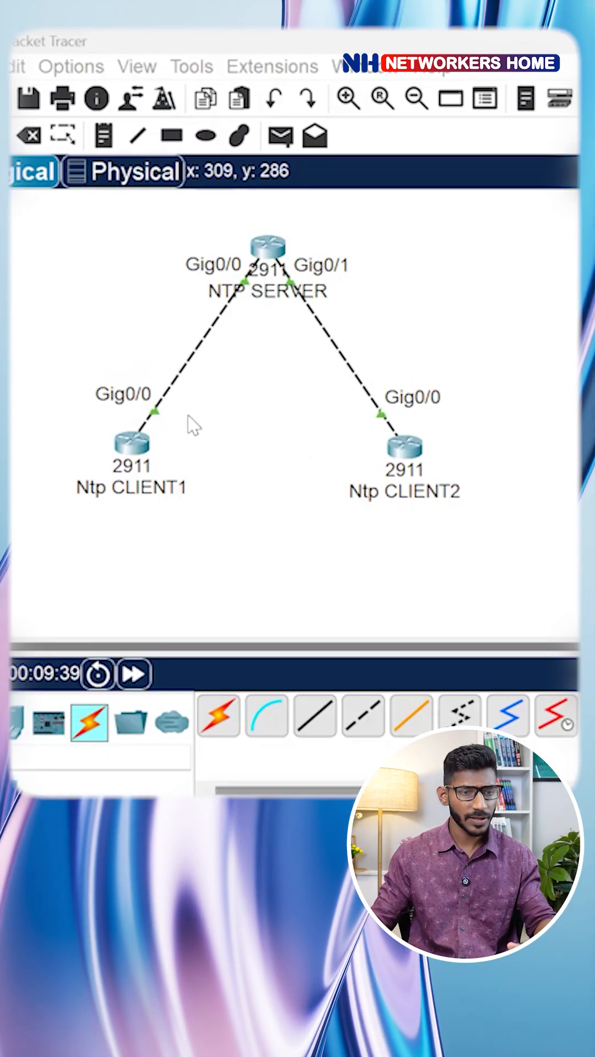
Add a note reading 10.1.1.0 beside the left link, then start typing 11.1
left_click(104, 136)
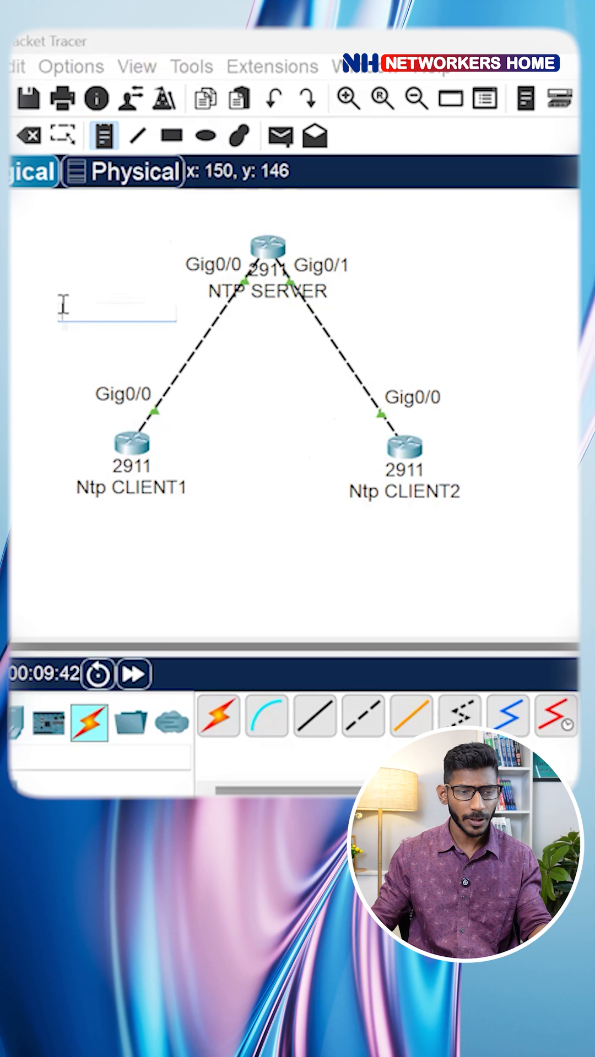
type("10.1.1.0")
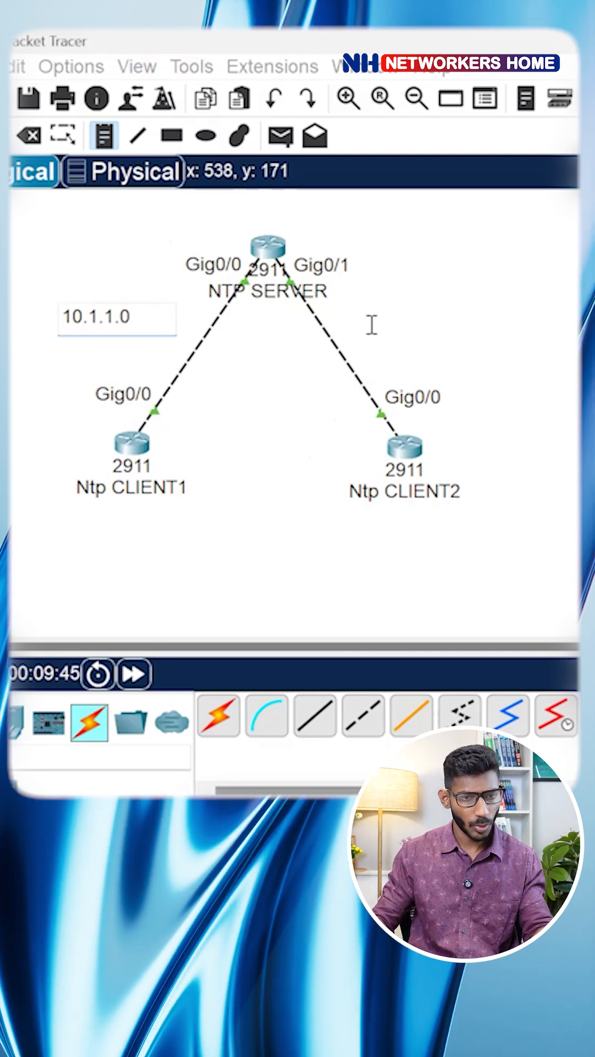
type("11.1.1.0")
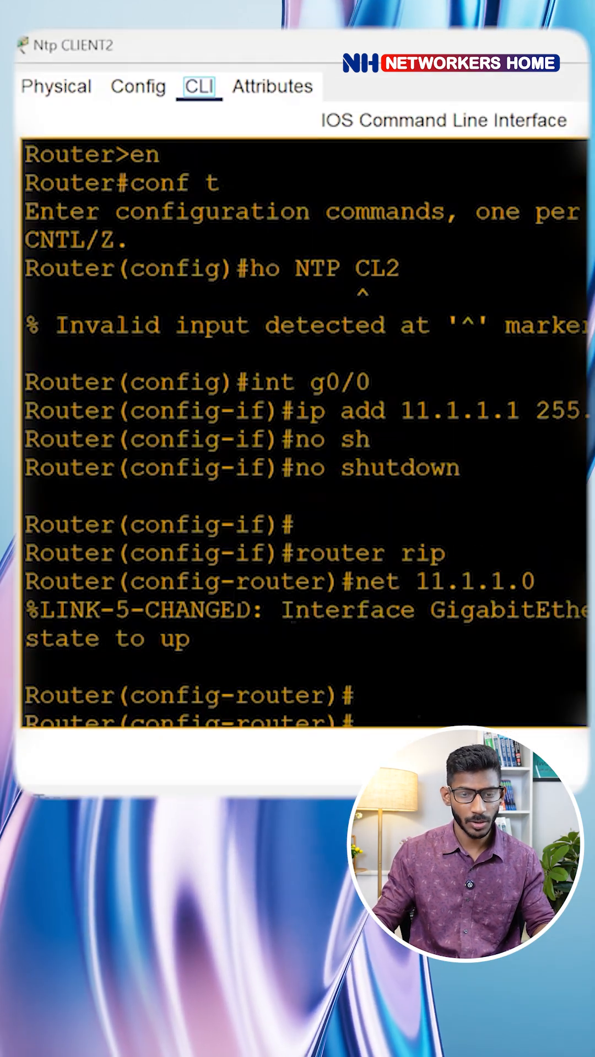
Scroll Ntp CLIENT2's output and run 'do sh clock' from router configuration mode
scroll("down", 3)
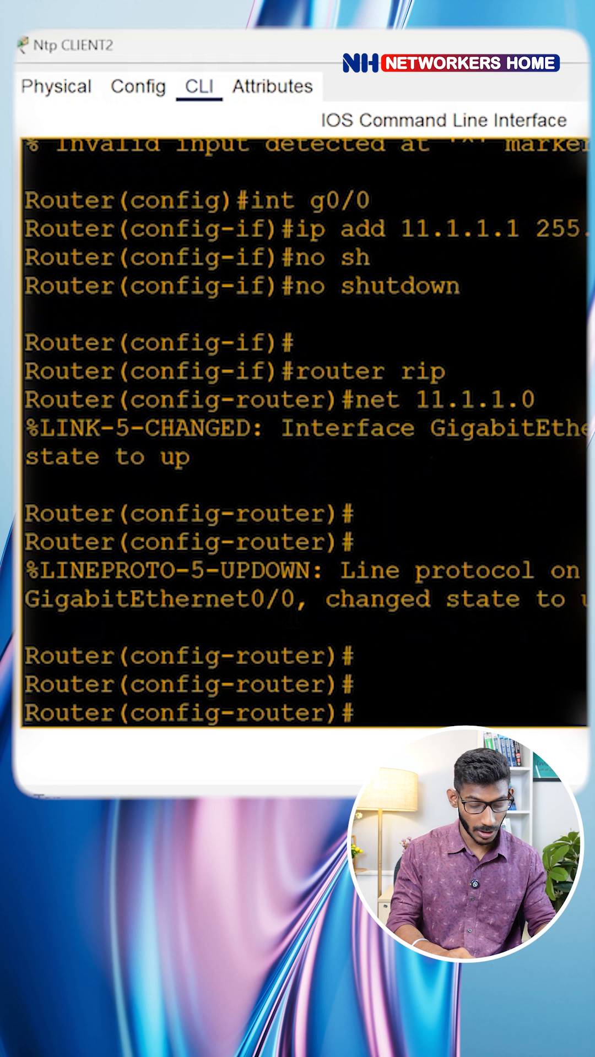
type("do sh clock")
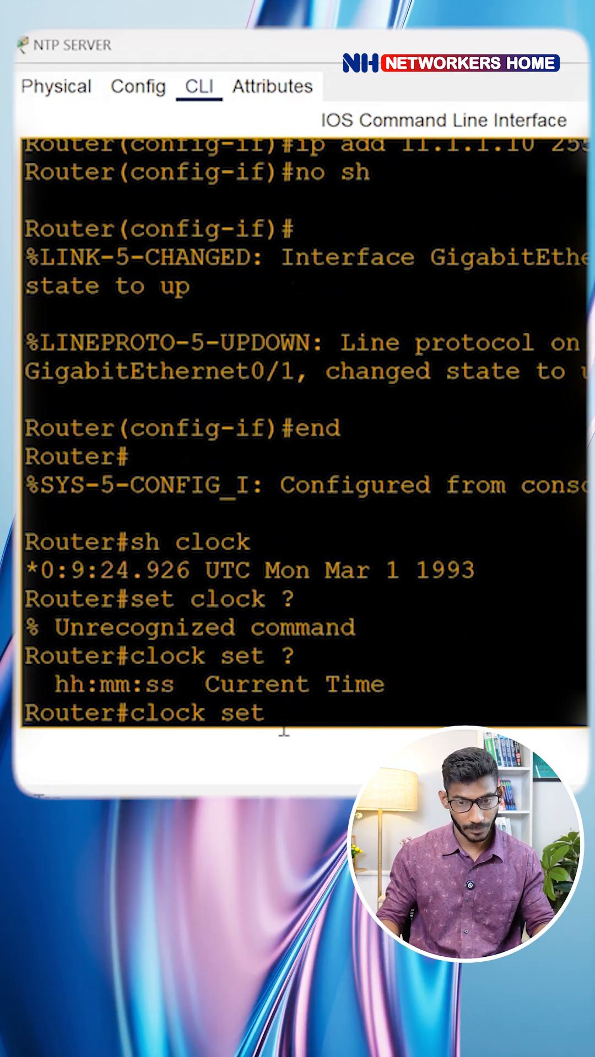
Set NTP SERVER's clock to 05:10:45 16 December 2025 and check it with 'sh clock'
type("05:10:")
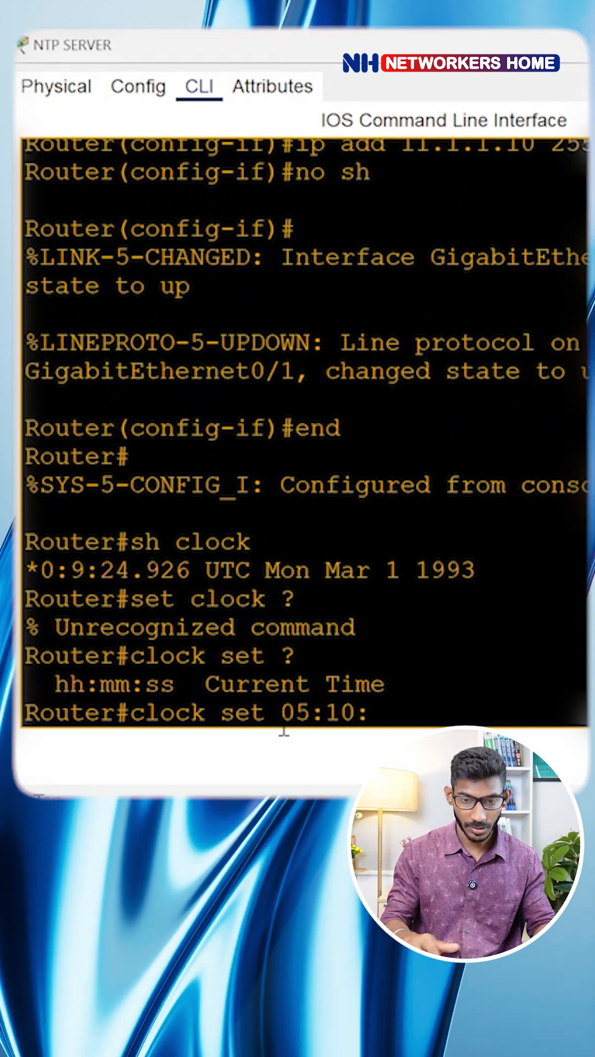
type(":45")
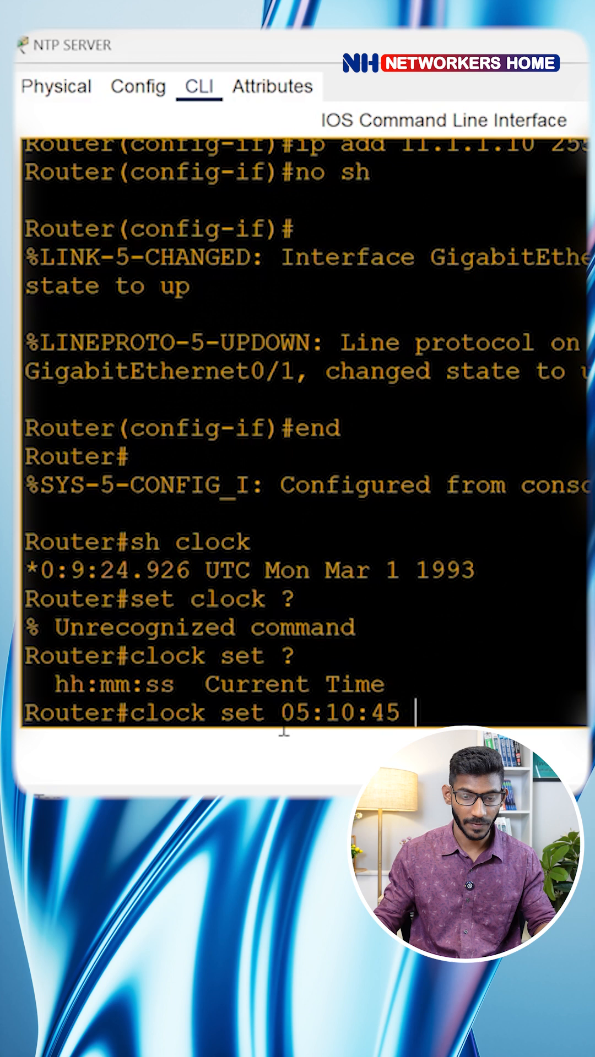
type("?")
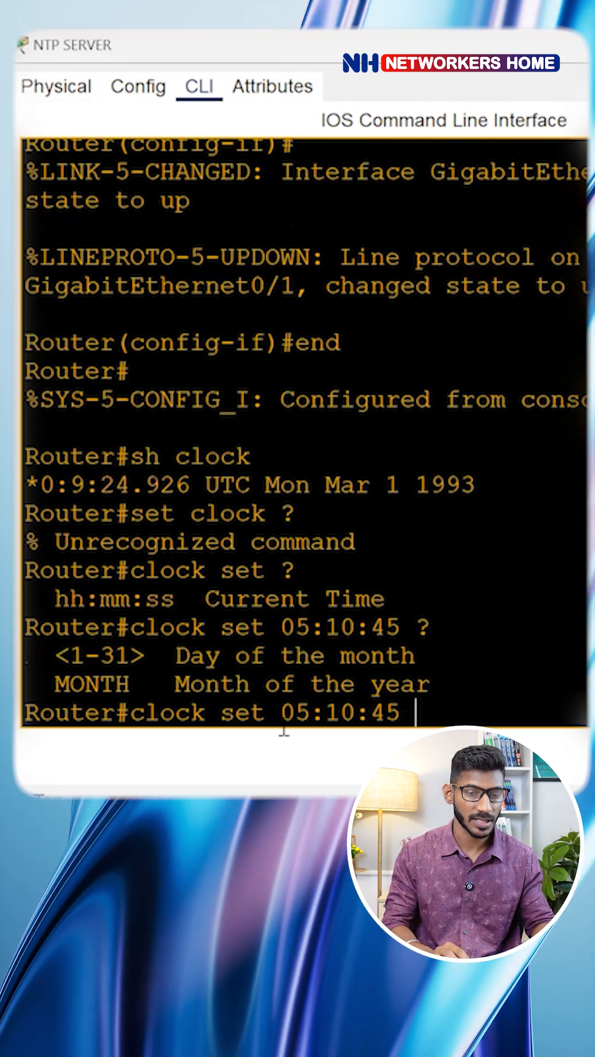
type("16")
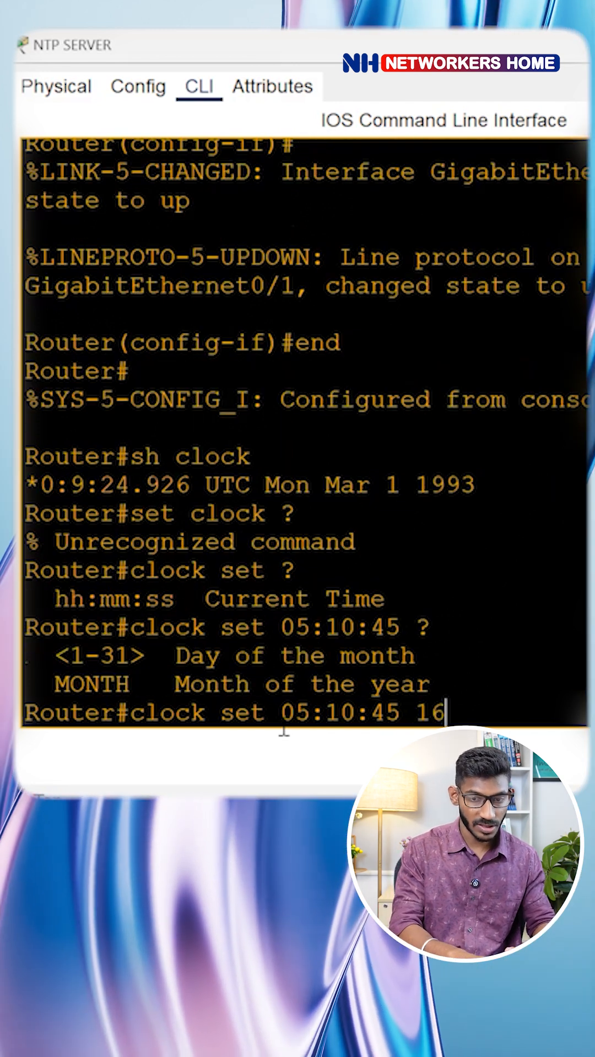
type("DECEMBER")
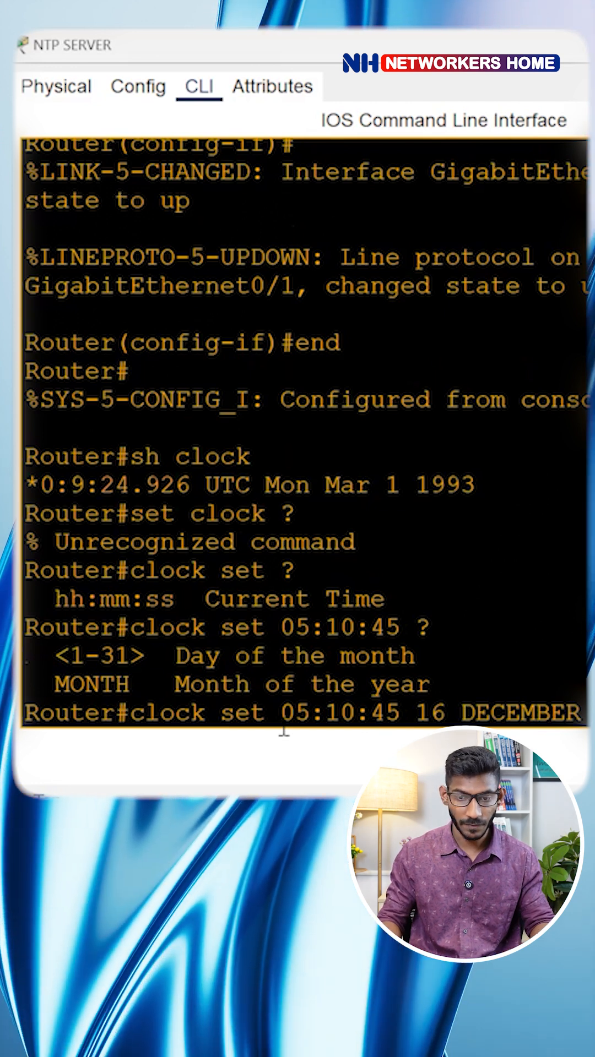
type("sh clock")
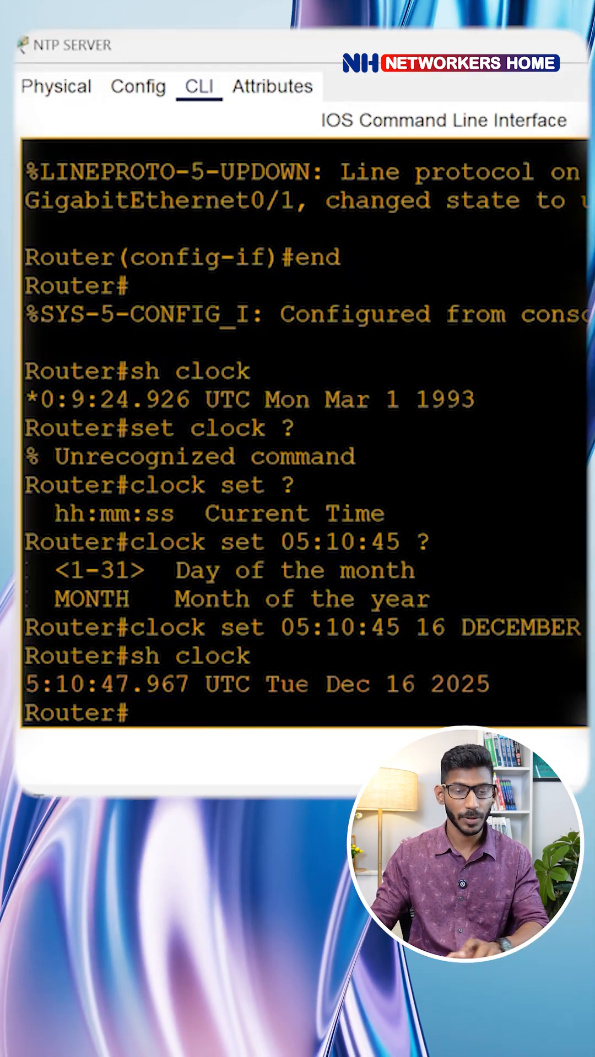
Enter global configuration on NTP SERVER and issue 'ntp master'
type("conf rt")
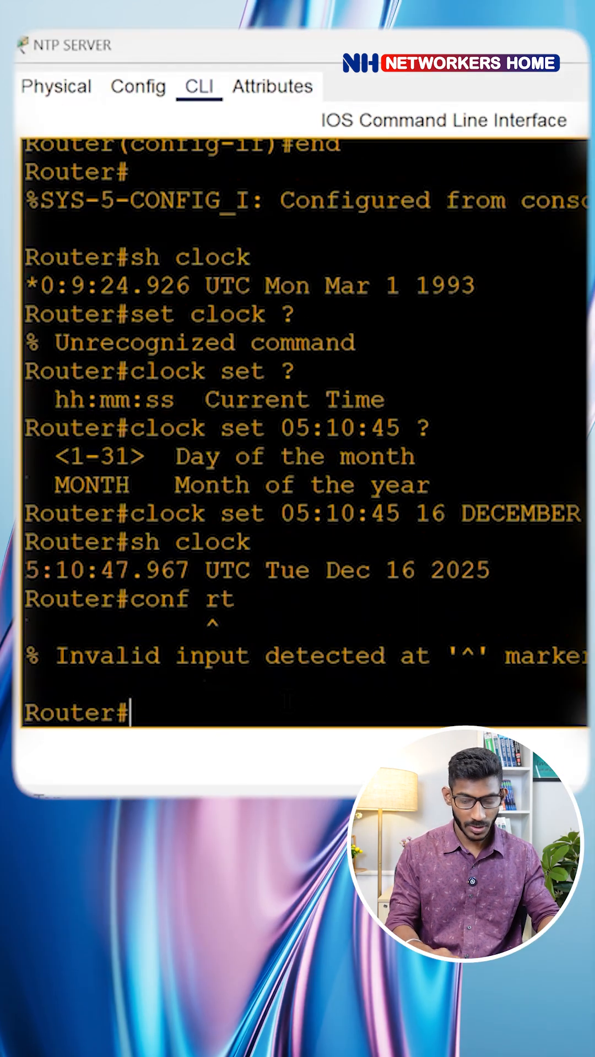
type("conf t")
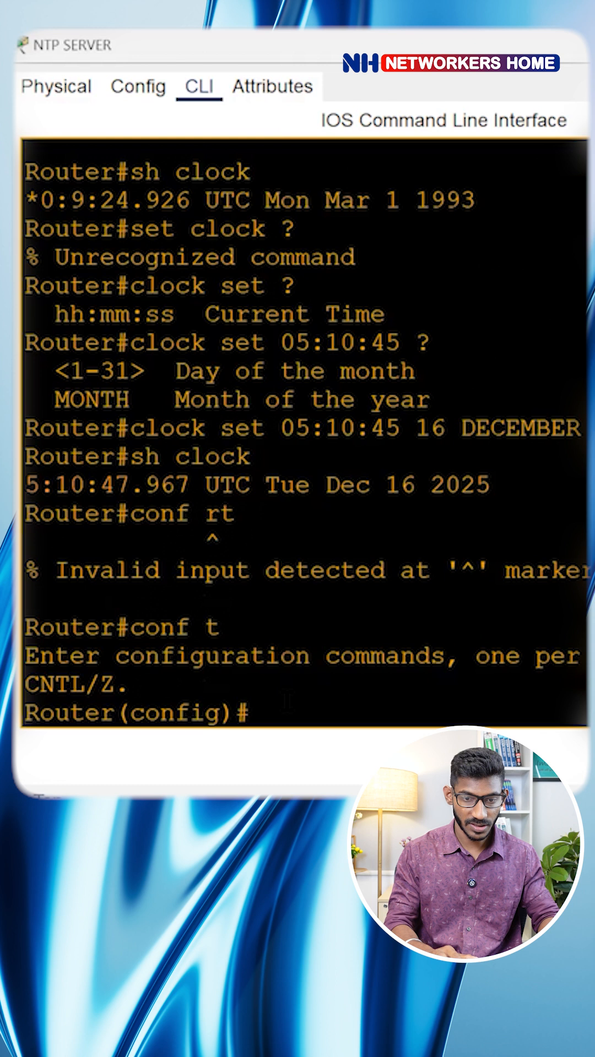
type("ntp master")
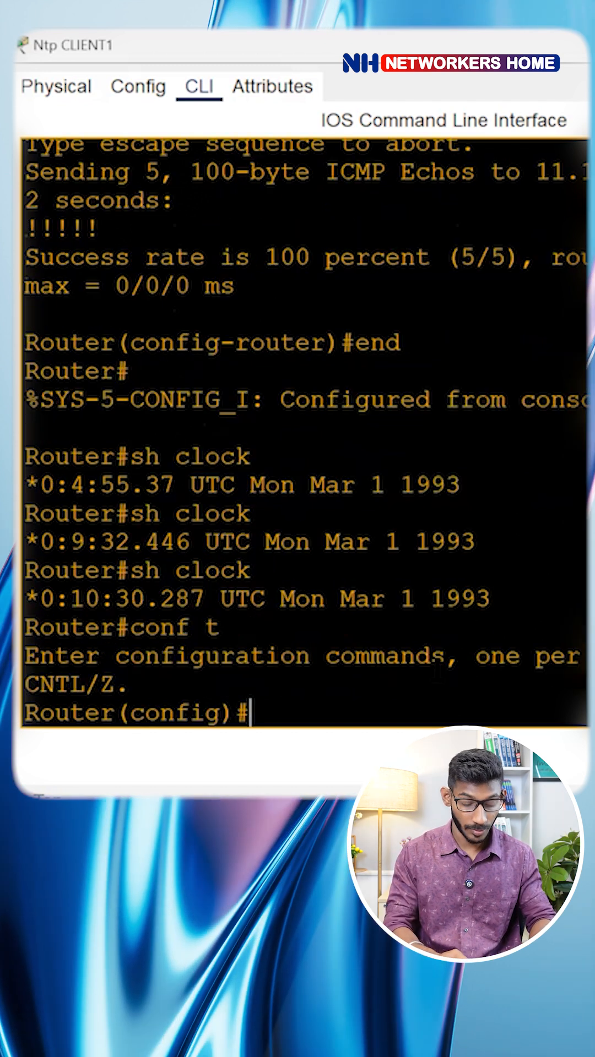
Configure Ntp CLIENT1 with 'ntp server 10.1.1.10'
type("ntp server")
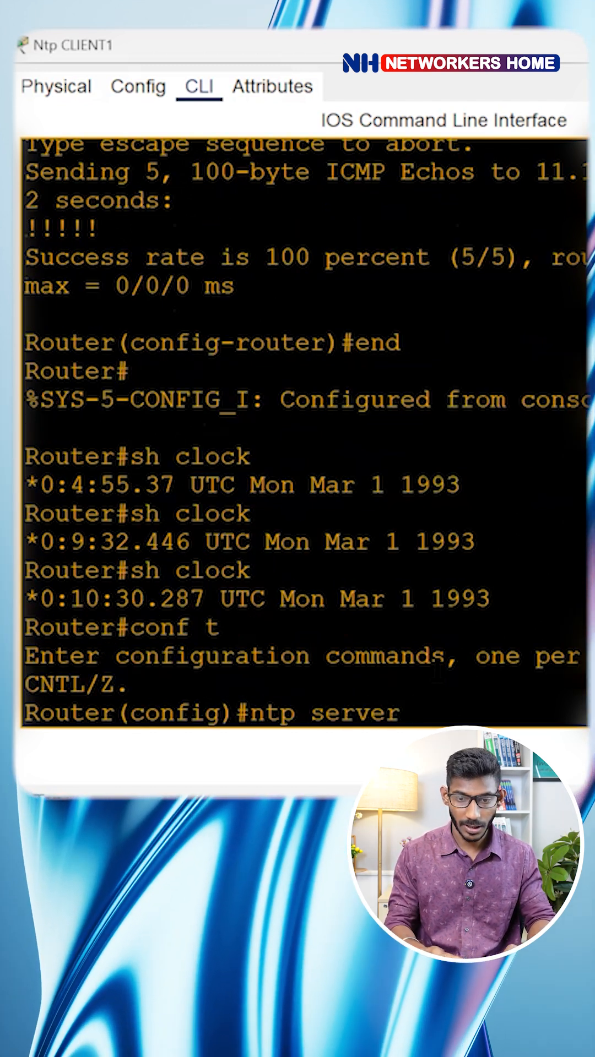
type("10.1.1.10")
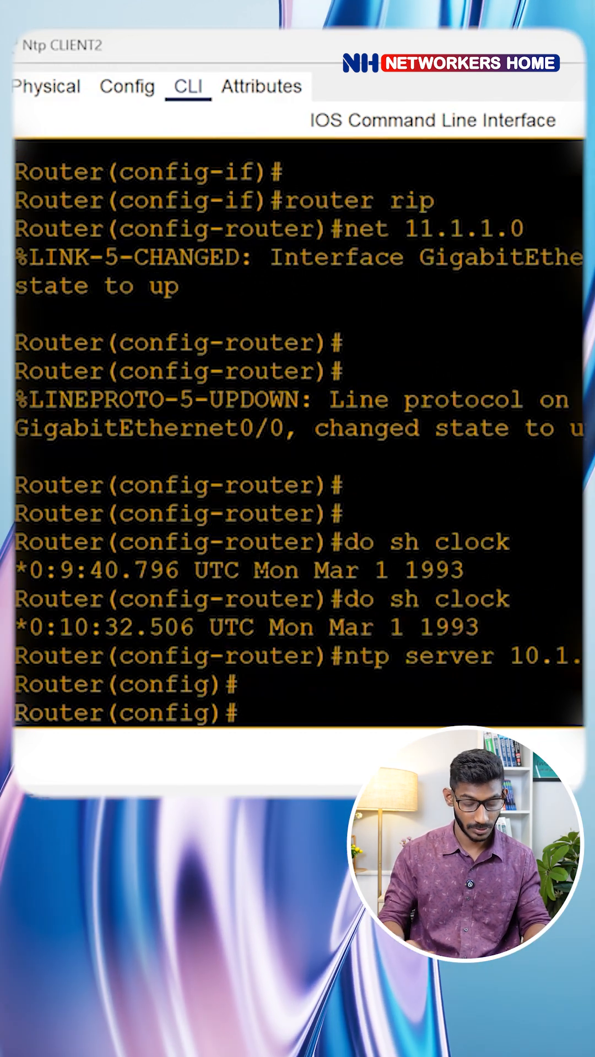
Run 'do sh clock' on Ntp CLIENT2 to see Dec 16 2025, then begin an NTP show command
type("do sh clock")
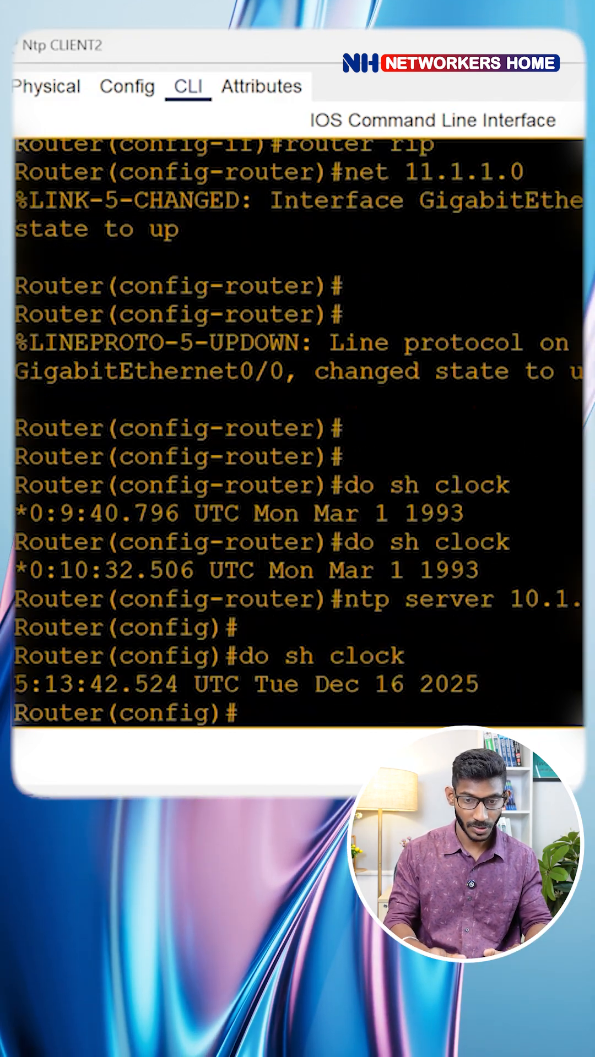
left_click_drag(312, 684, 480, 684)
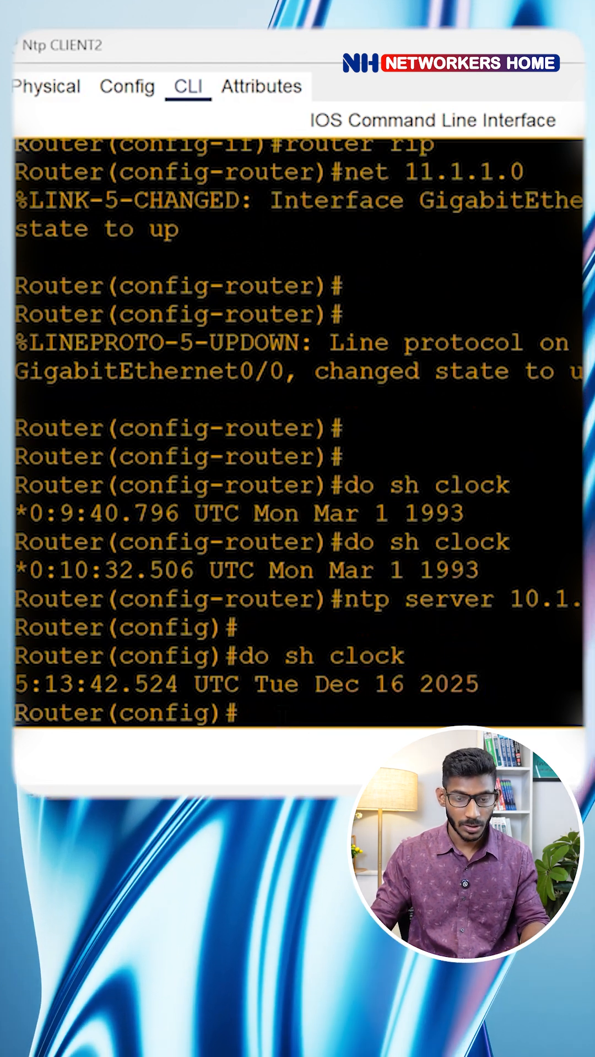
type("do sh ntp sta")
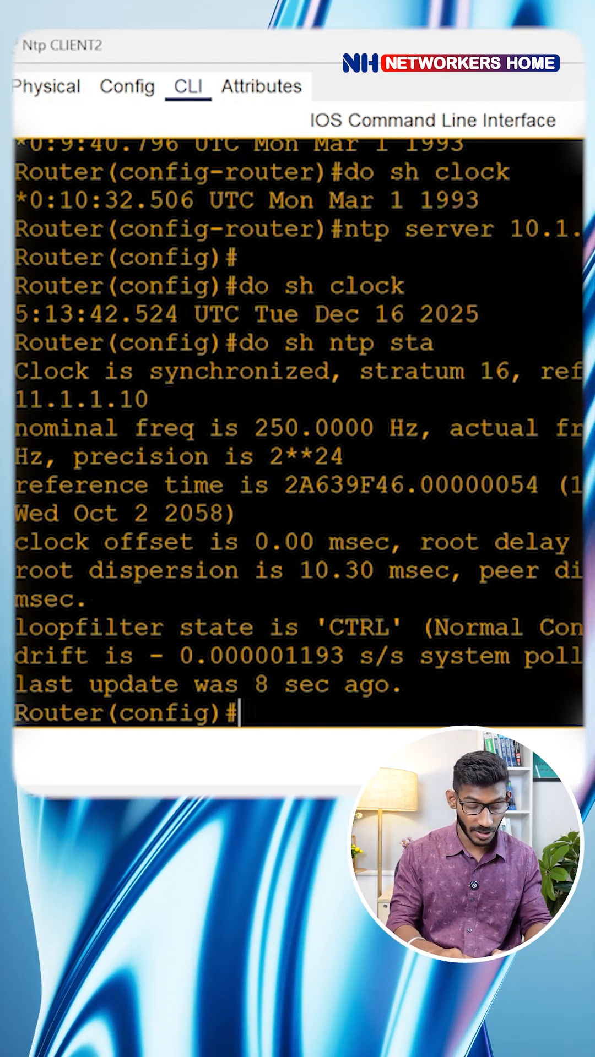
Run 'do sh ntp associations' and highlight sys.peer for 11.1.1.10 at stratum 1
type("do sh ntp ass")
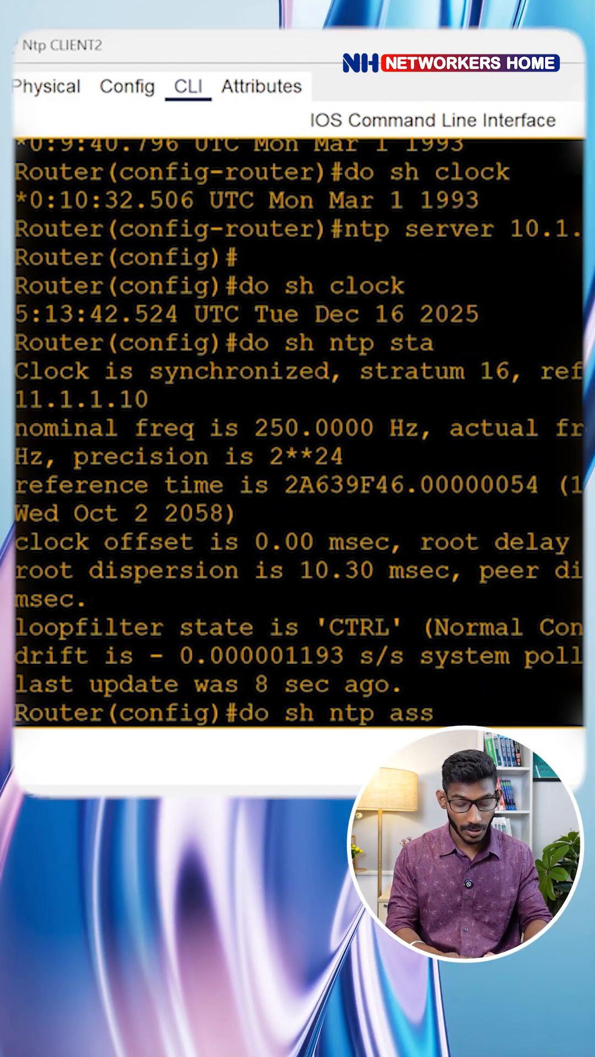
key("enter")
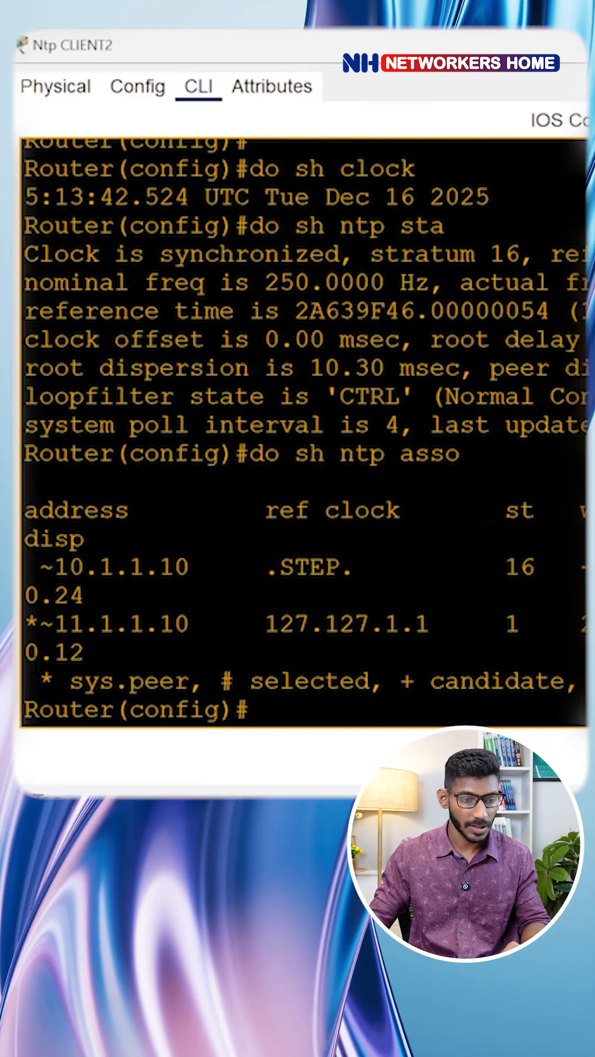
double_click(121, 681)
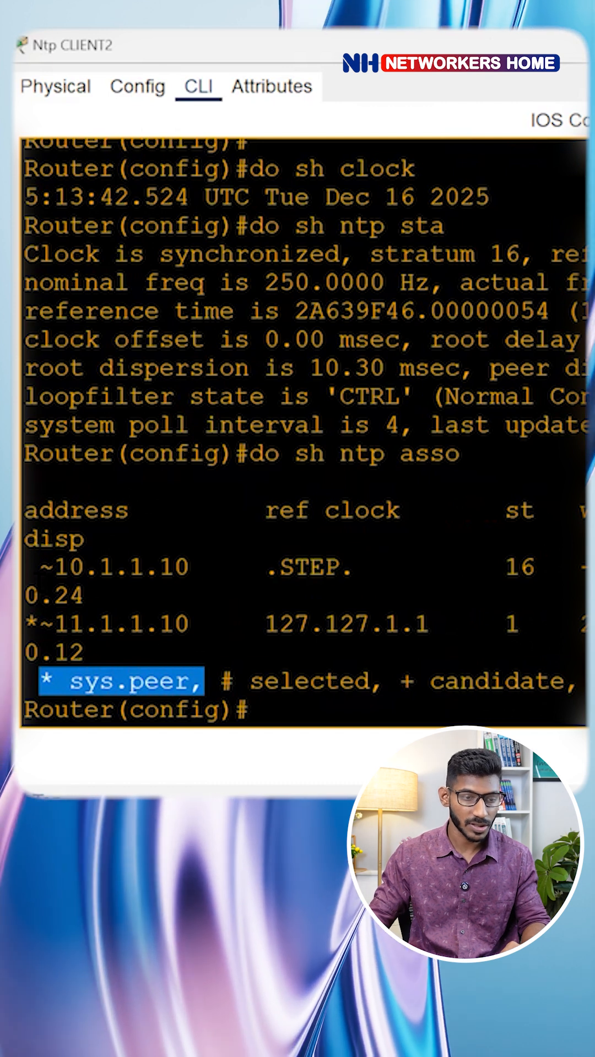